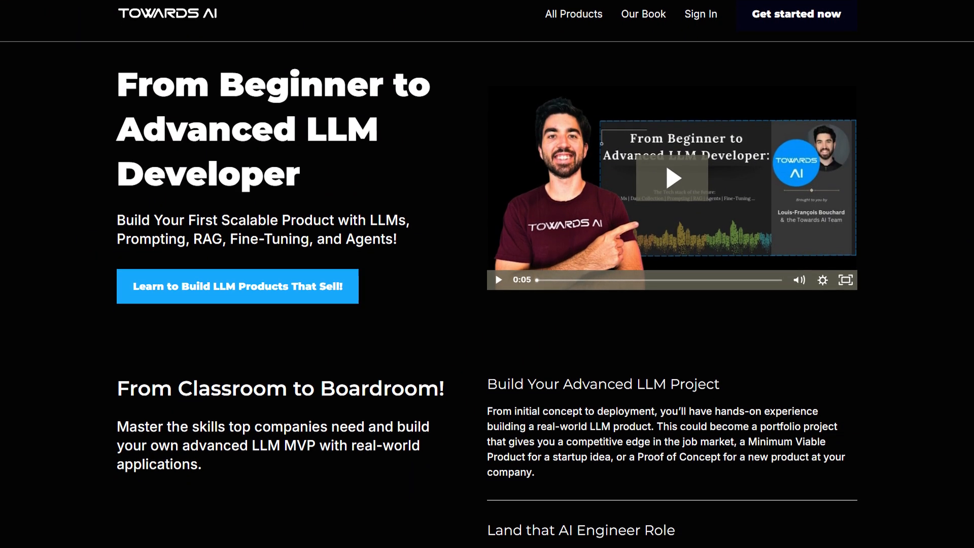
scroll(down, 3)
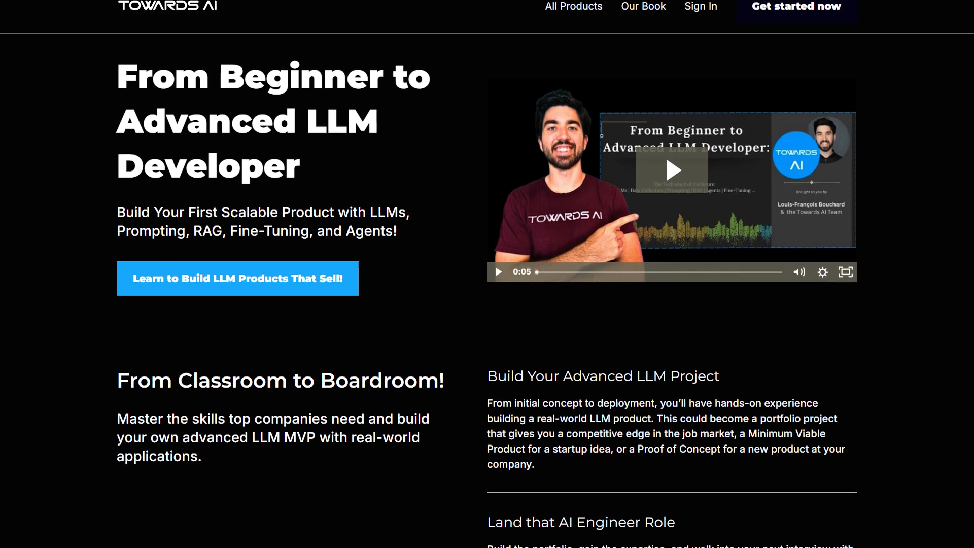
scroll(down, 3)
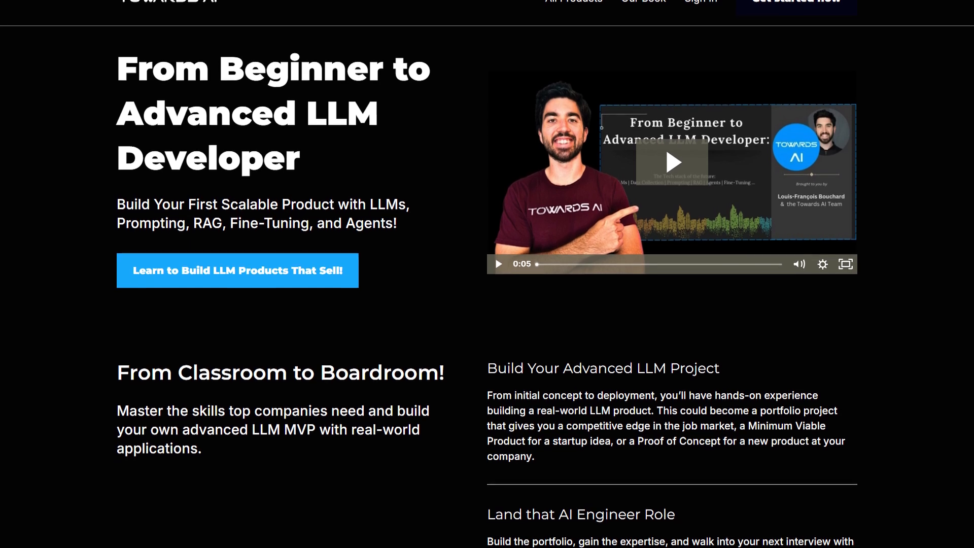